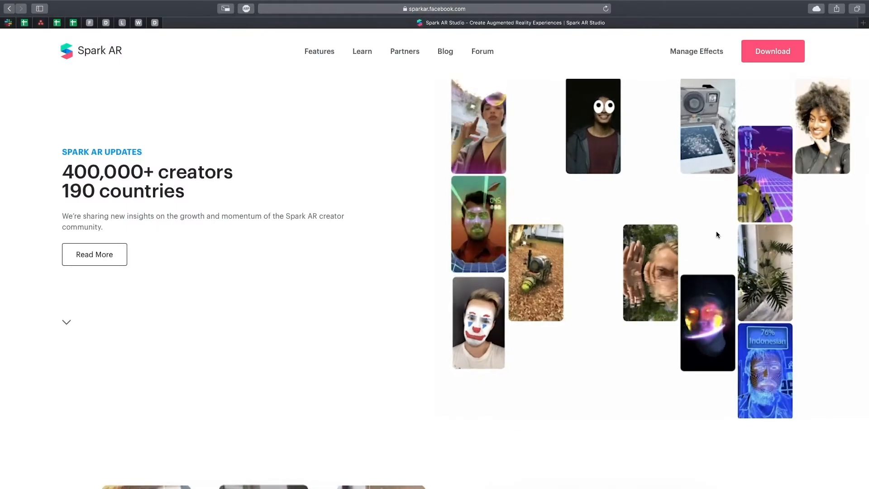
In Safari, go to the Spark AR Studio download page and start the download.
scroll(down, 3)
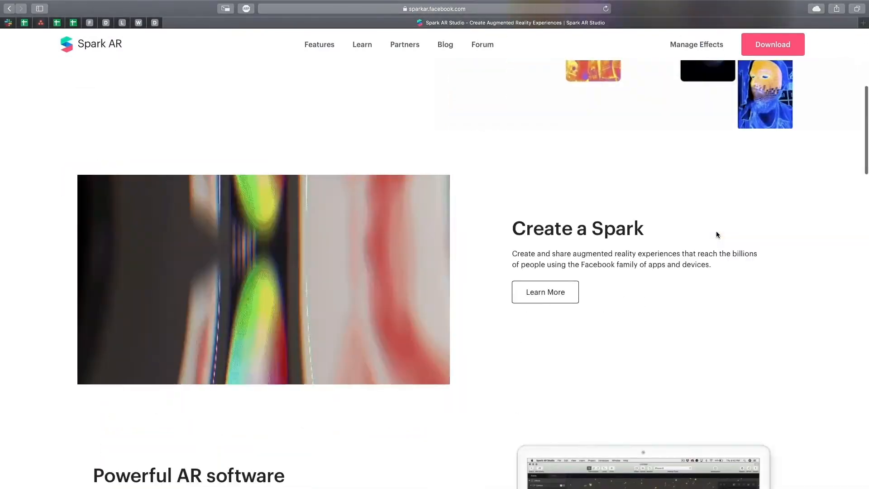
scroll(down, 3)
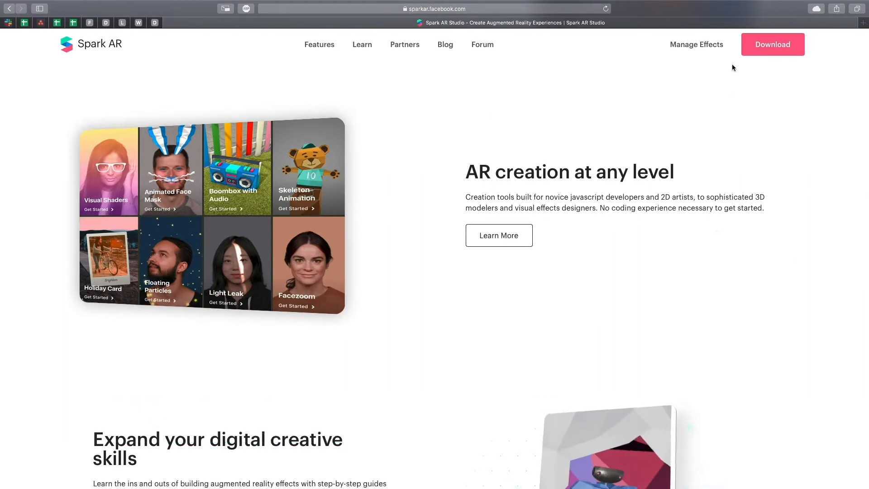
click(773, 44)
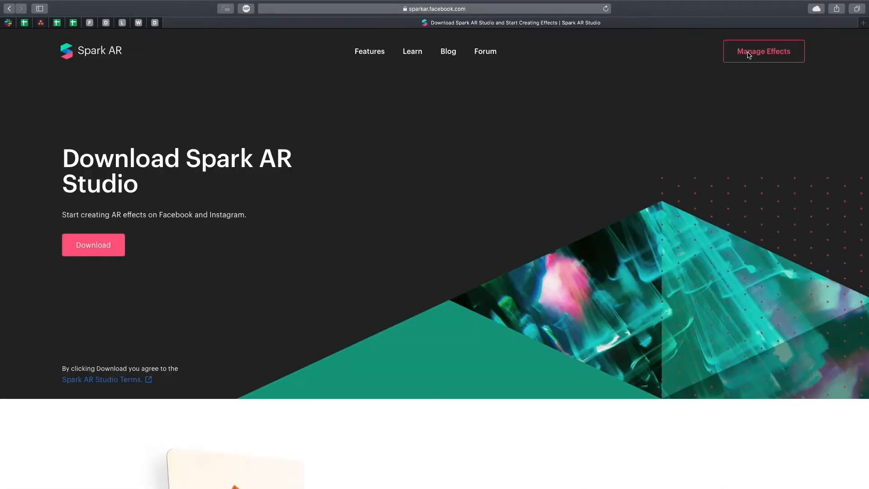
mouse_move(93, 245)
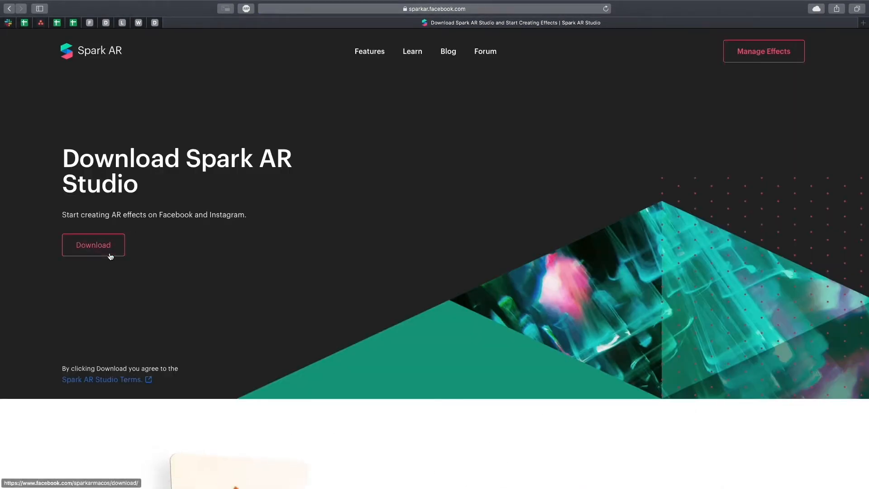
click(93, 245)
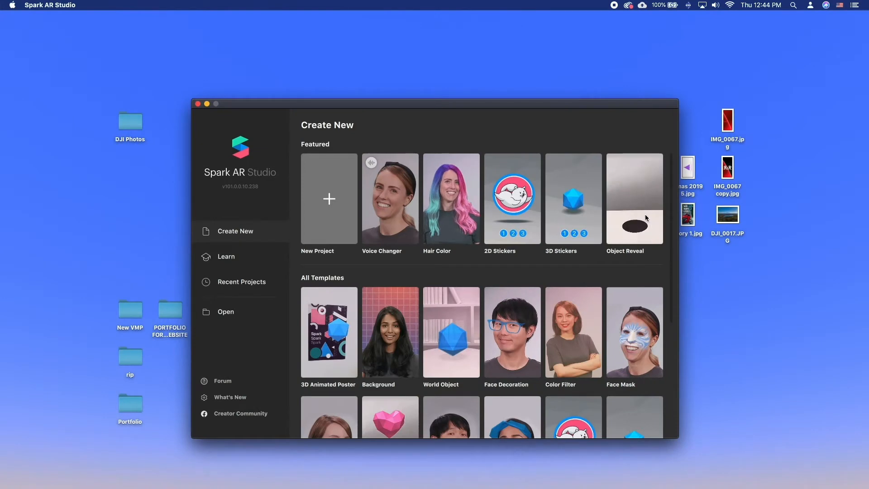
Browse All Templates in Create New and pick the Hair Color template.
scroll(down, 3)
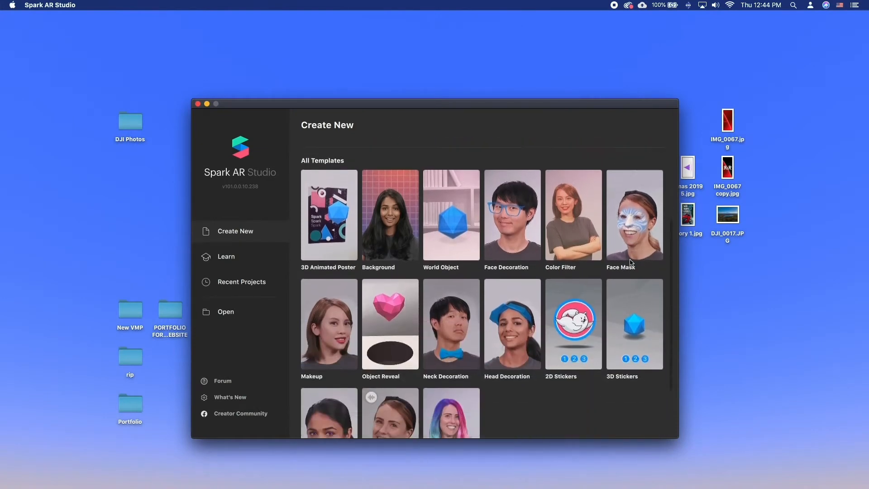
scroll(down, 3)
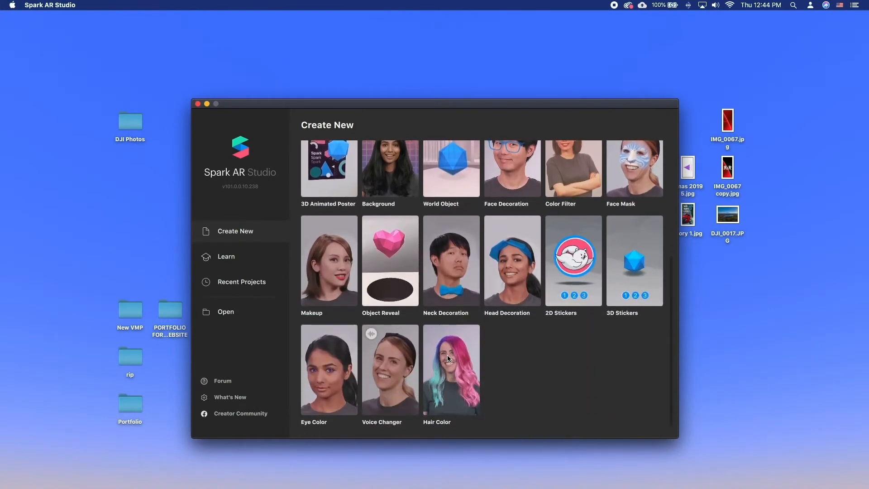
mouse_move(531, 394)
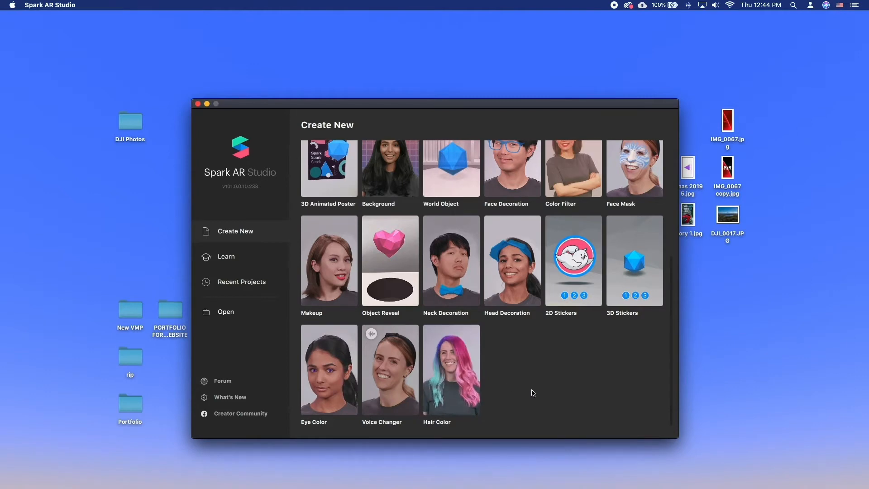
click(451, 369)
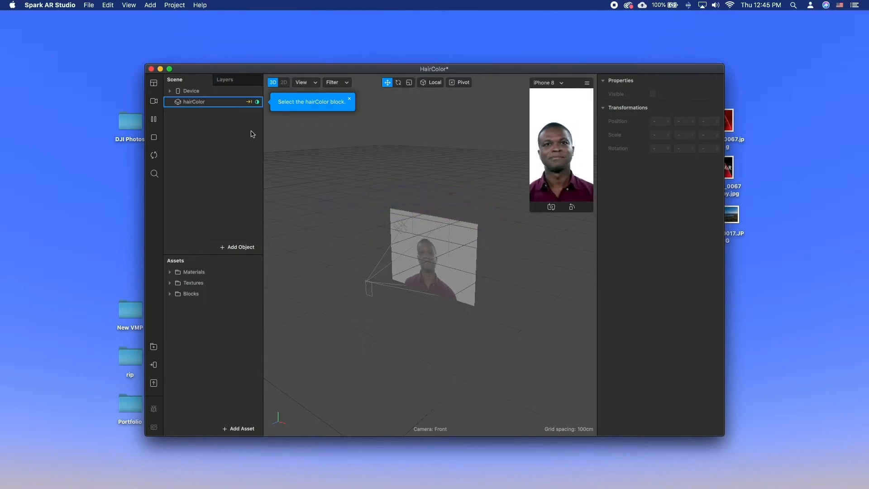
Select the hairColor block to view its properties and open the simulator device dropdown.
click(195, 102)
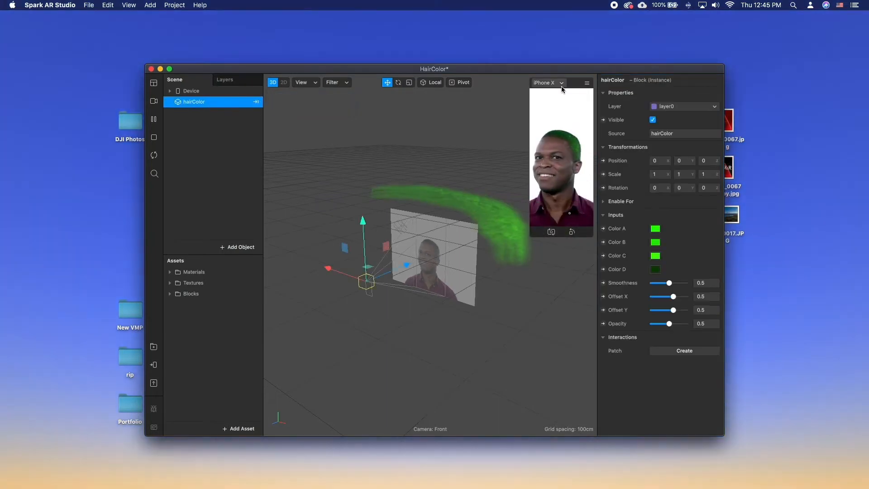
click(546, 82)
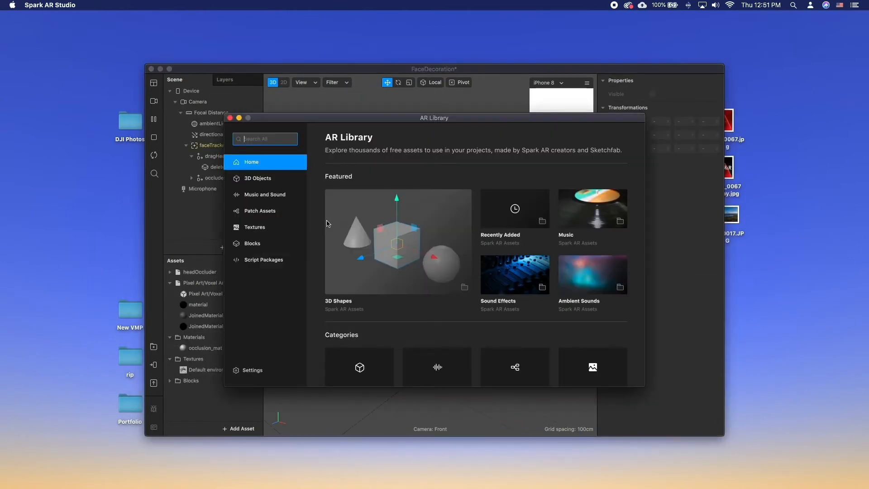
Import the free Glasses low-poly model from AR Library's 3D Objects > Glasses, then close the library.
click(258, 178)
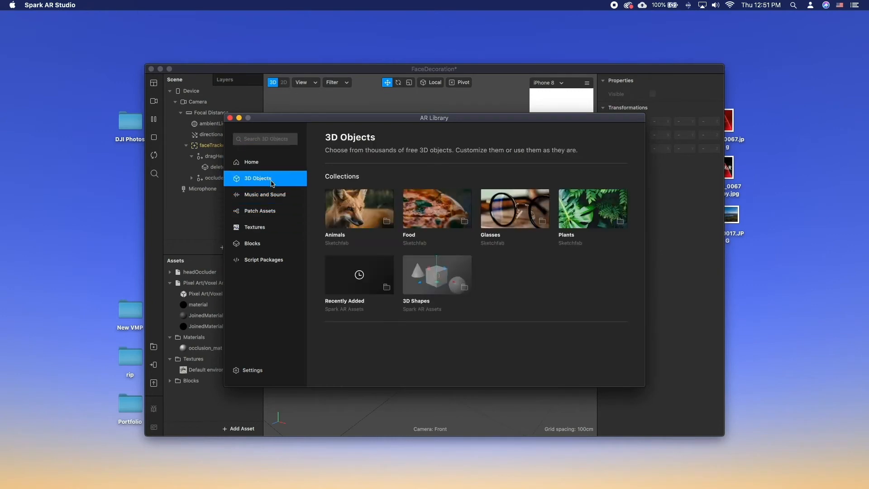
click(515, 208)
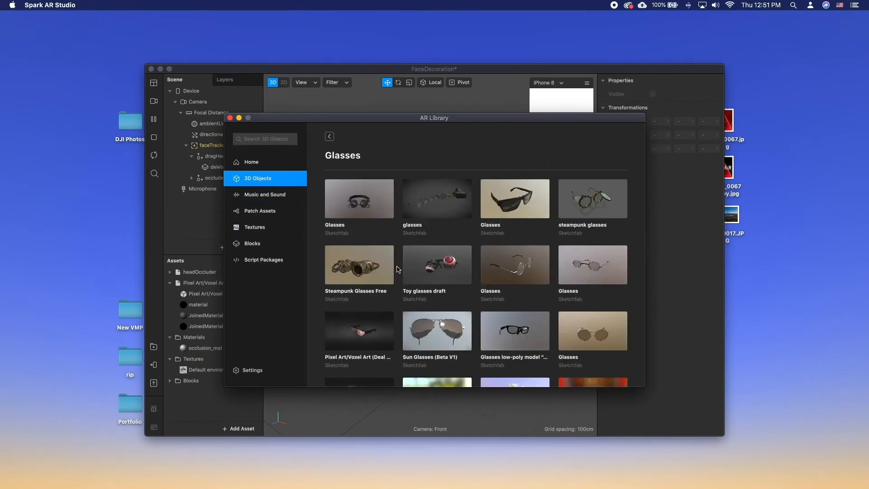
scroll(down, 3)
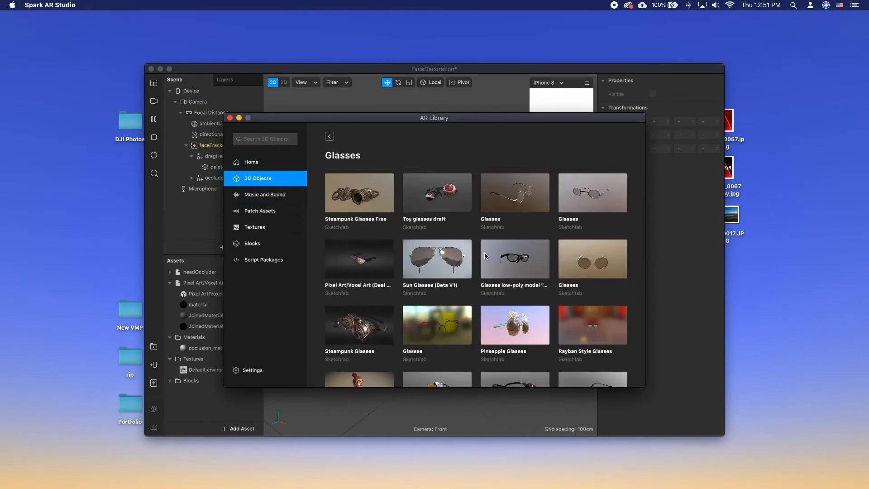
click(514, 259)
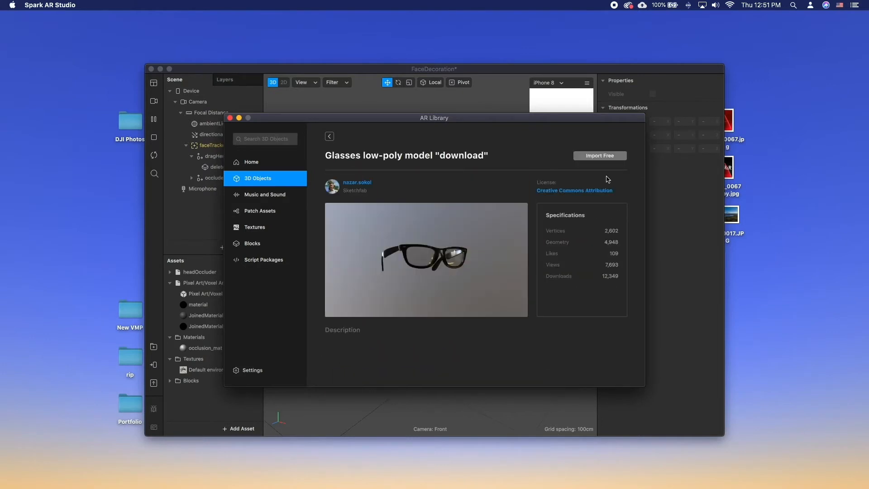
click(600, 155)
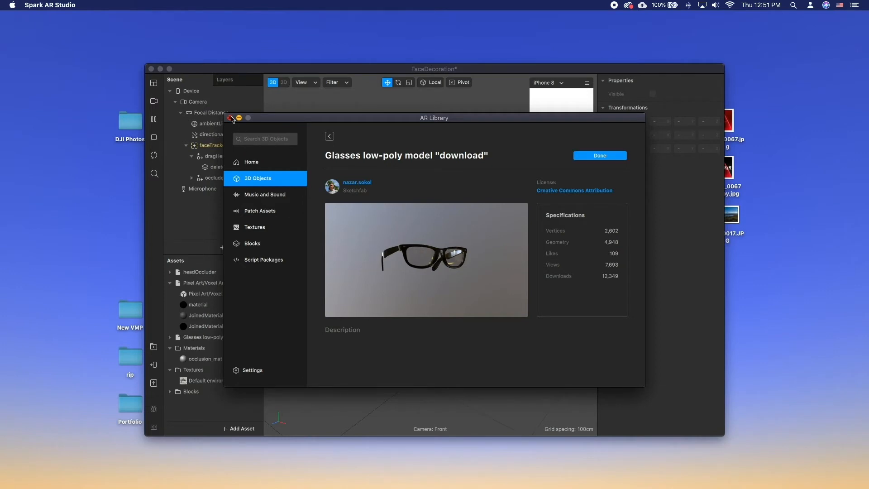
click(600, 155)
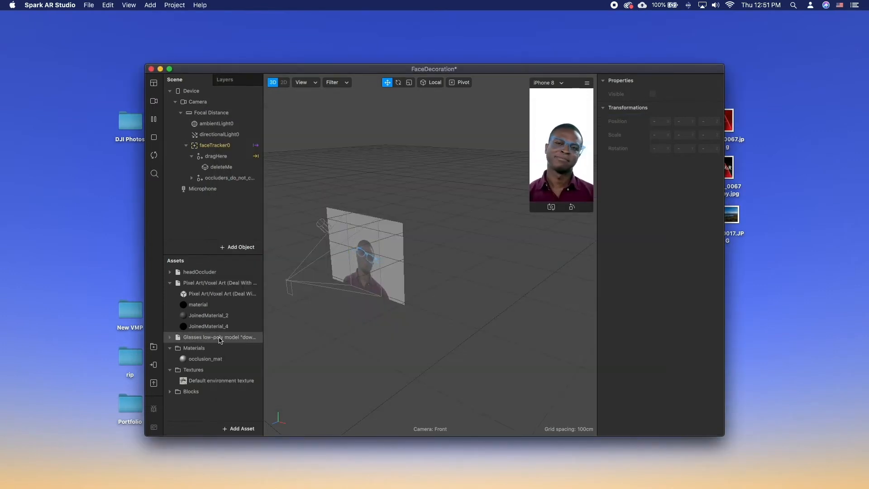
Place the glasses under dragHere, adjust their position over the eyes, and open device testing.
click(222, 337)
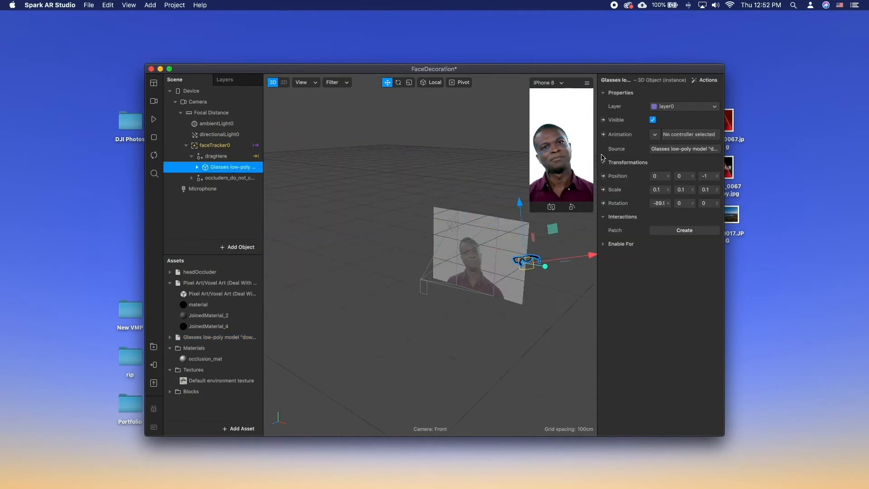
click(708, 176)
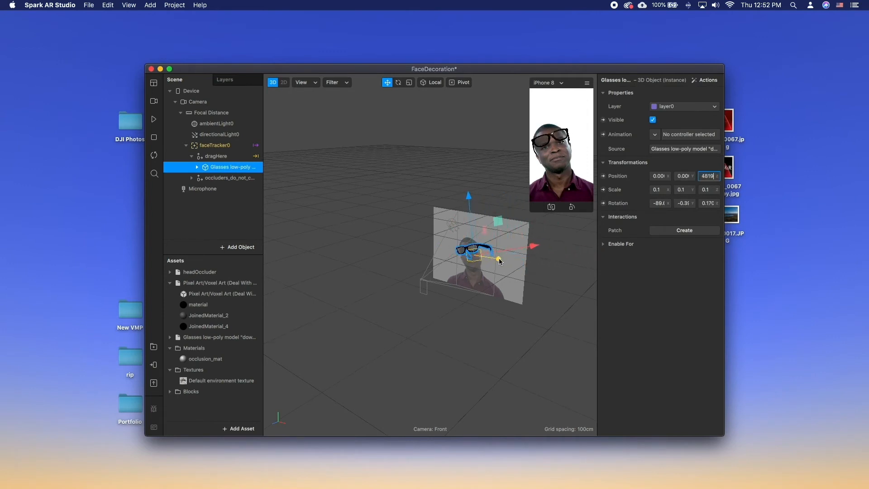
drag(499, 261, 499, 257)
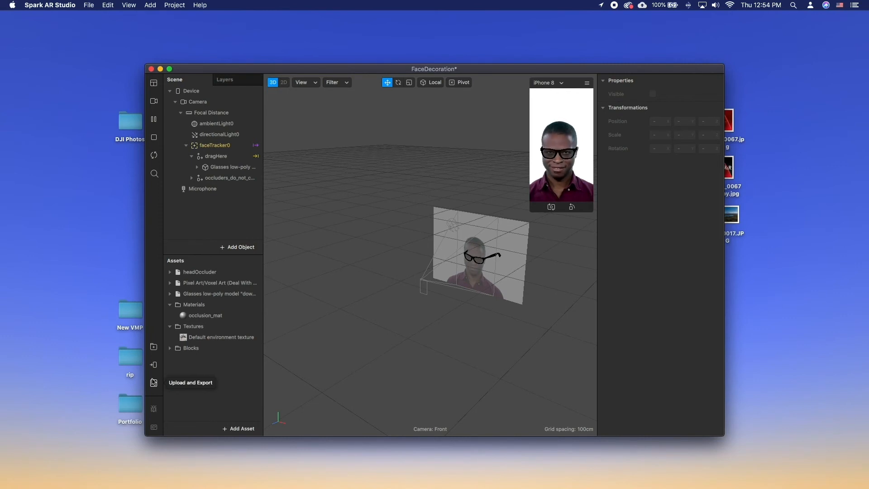
click(153, 383)
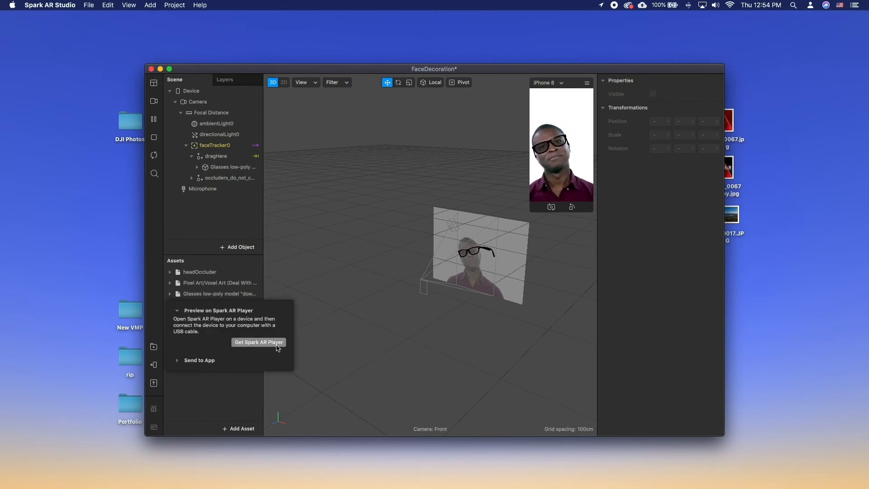
click(198, 360)
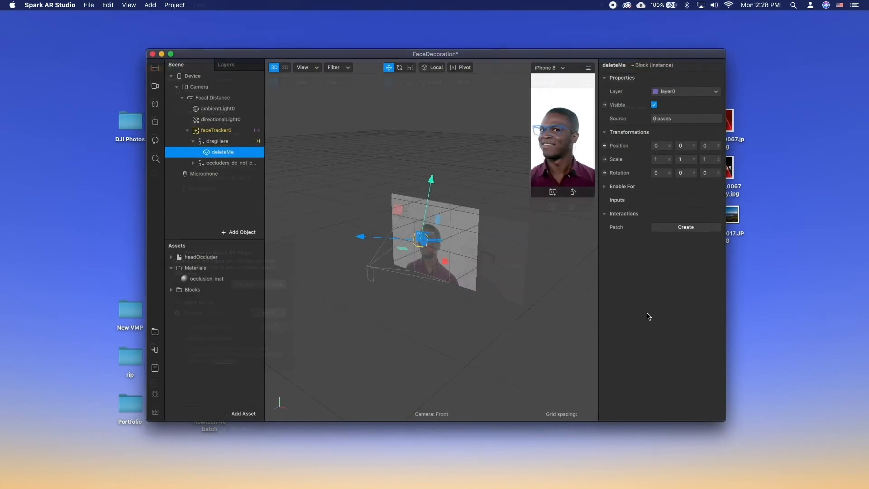
From Upload and Export, keep Publish a new effect and upload it to Spark AR Hub.
click(155, 368)
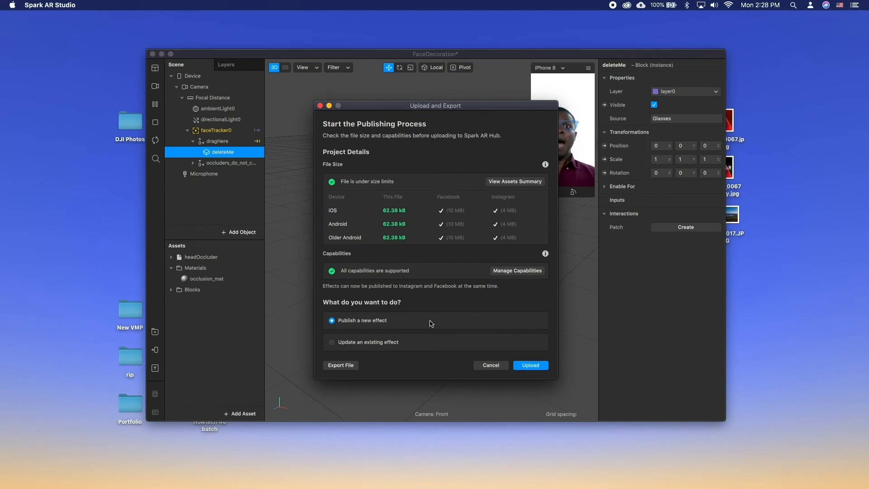
click(529, 365)
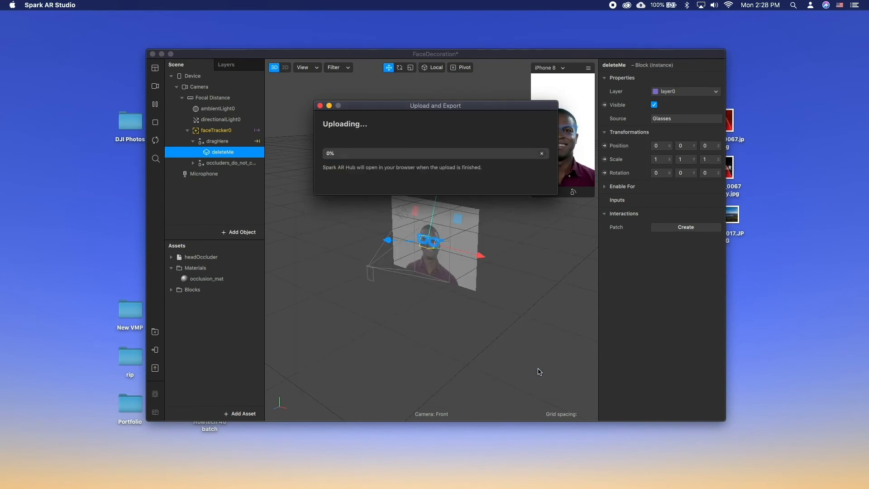